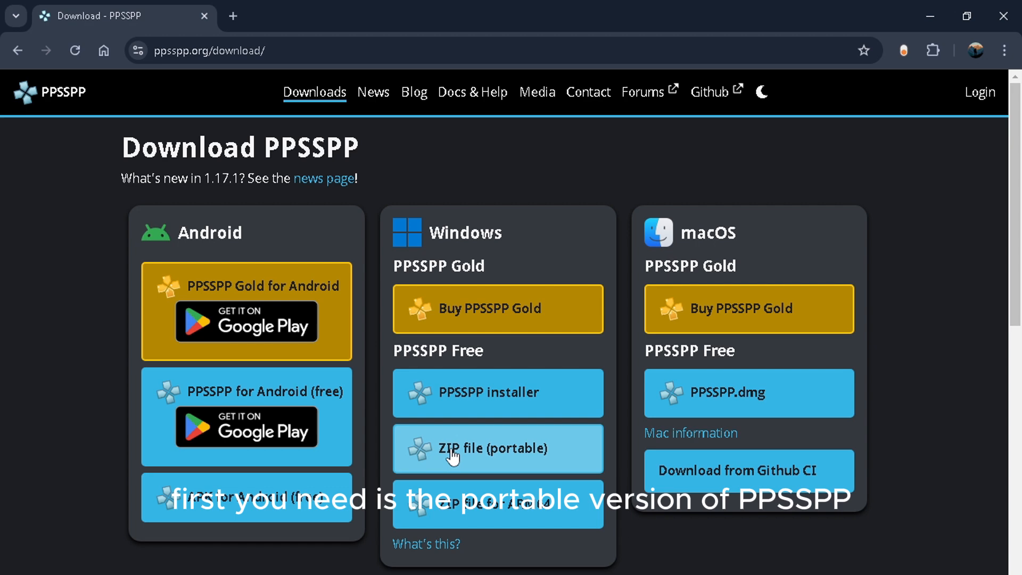
Step: Download the portable Windows PPSSPP ZIP and the p3p-patches repository ZIP from GitHub
click(497, 448)
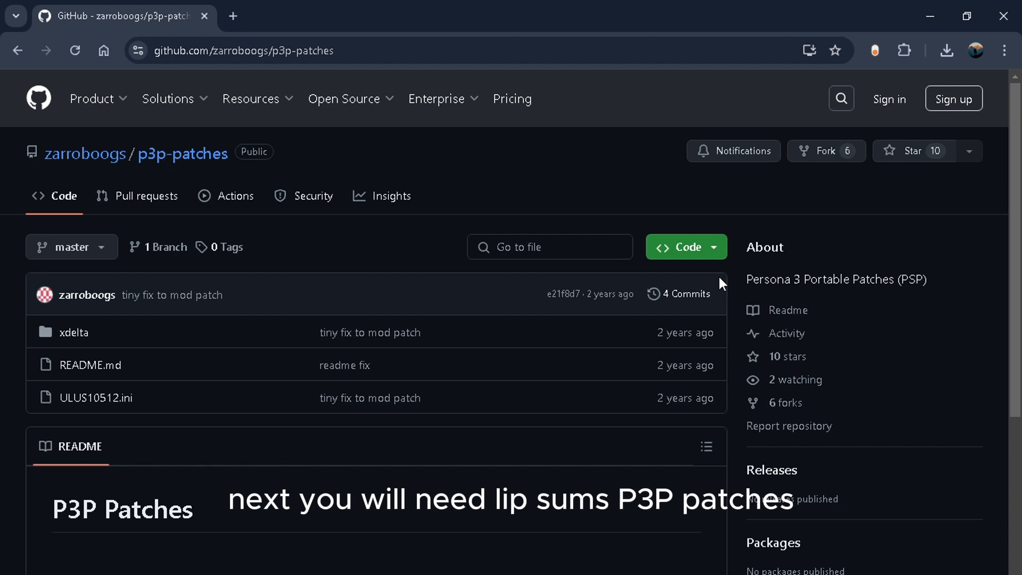
click(679, 247)
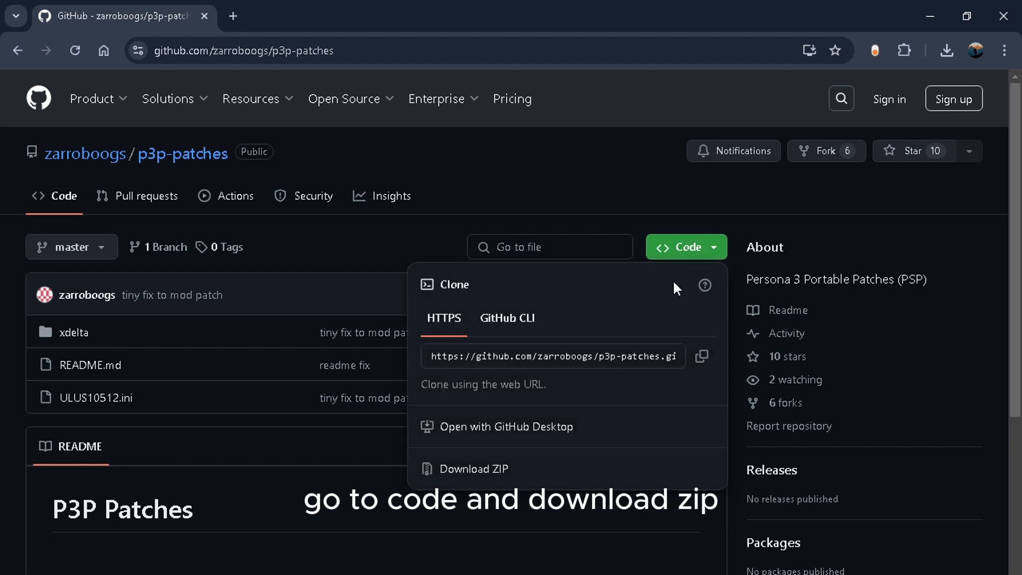
click(682, 247)
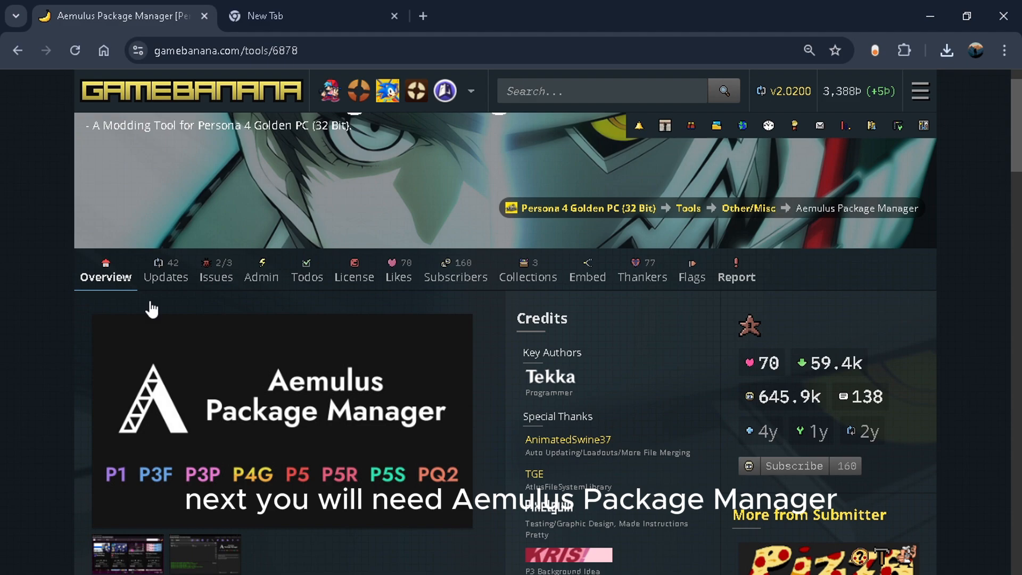
Step: Scroll through the Aemulus Package Manager loadout instructions on GameBanana
scroll(down, 3)
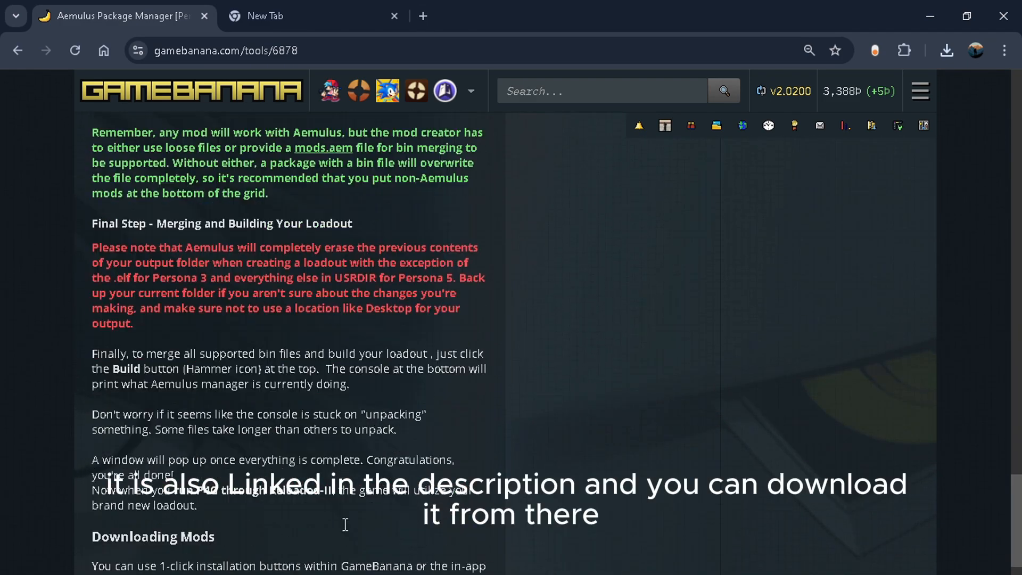
scroll(down, 3)
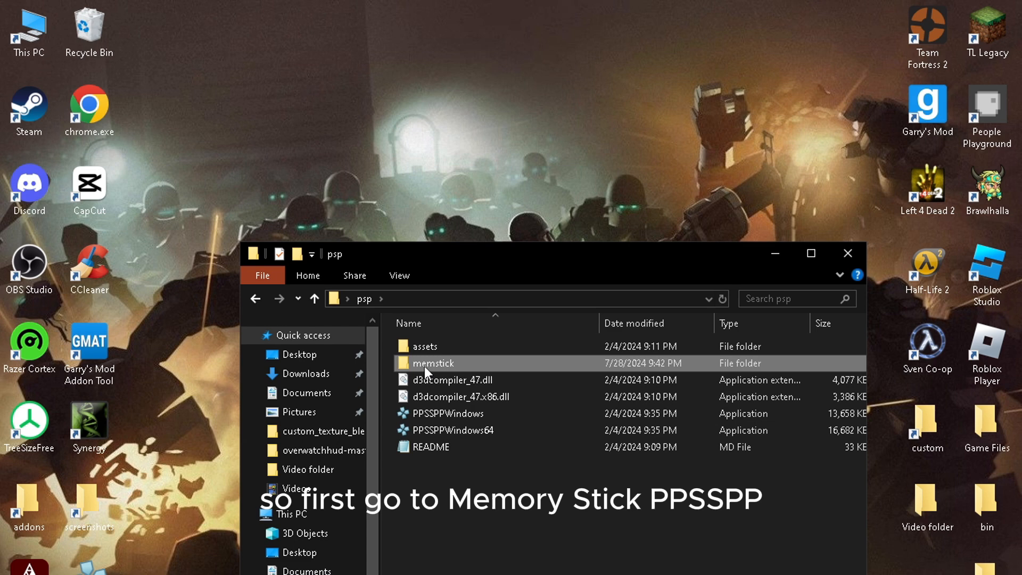
Step: Extract ULUS10512.ini into memstick's PSP > Cheats folder, then close Explorer
double_click(432, 363)
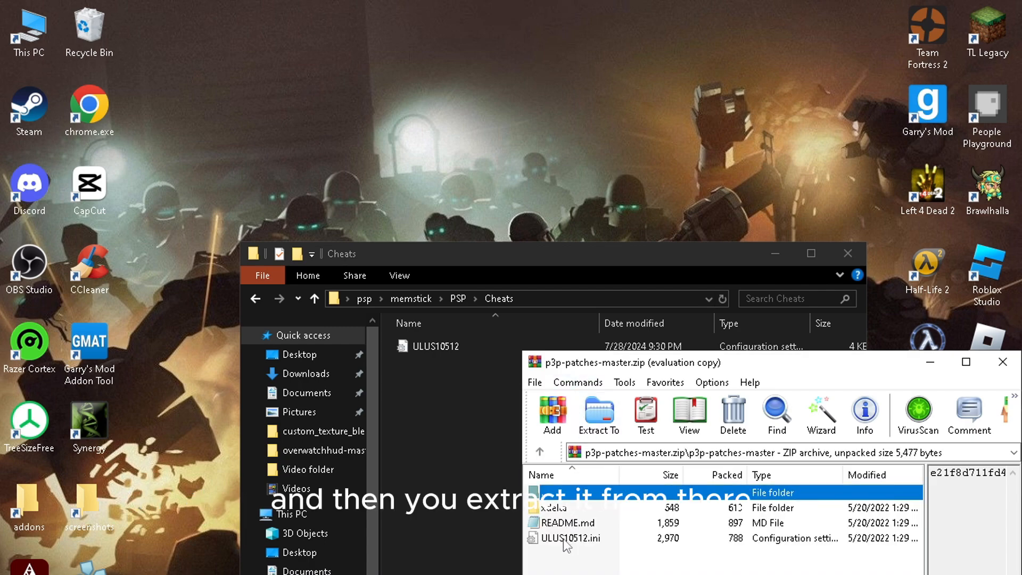
click(570, 538)
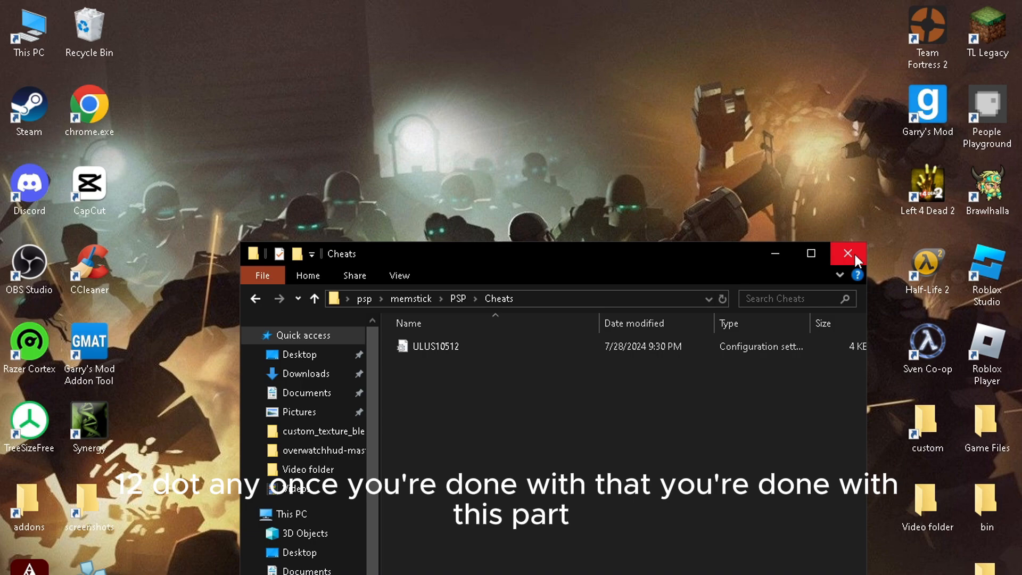
click(847, 253)
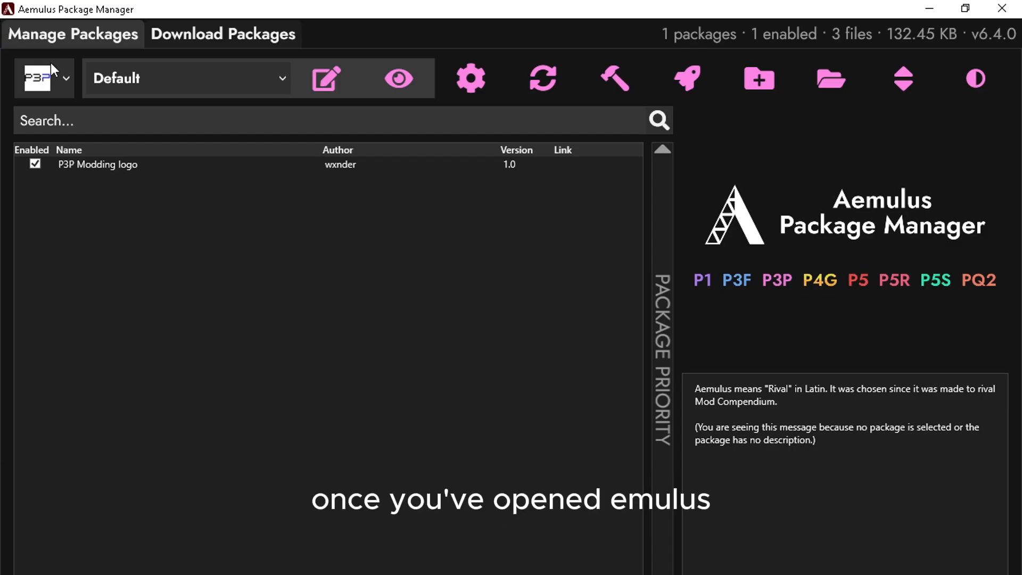
Step: Open the game dropdown to pick Persona 3 Portable
click(44, 78)
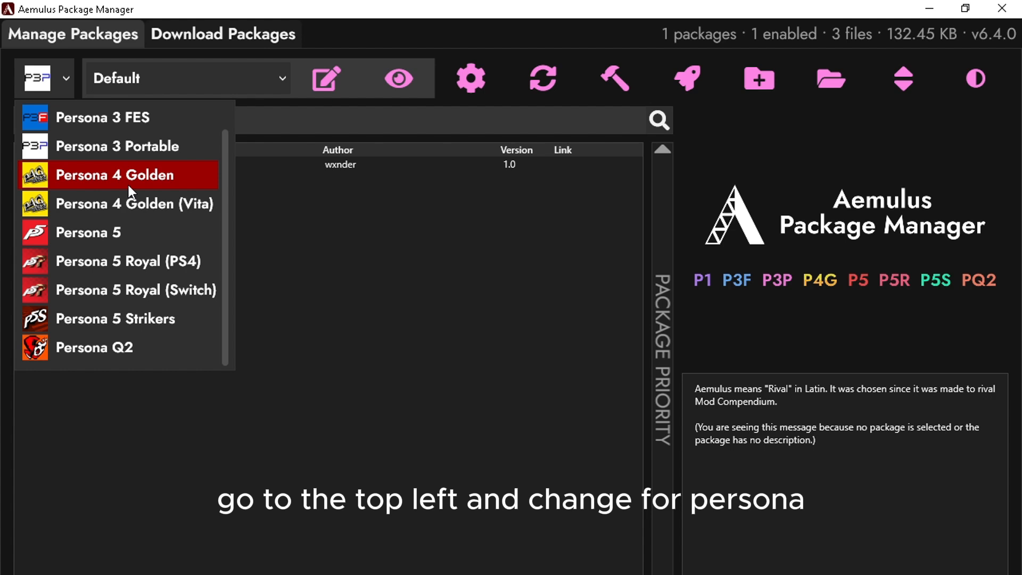
mouse_move(116, 145)
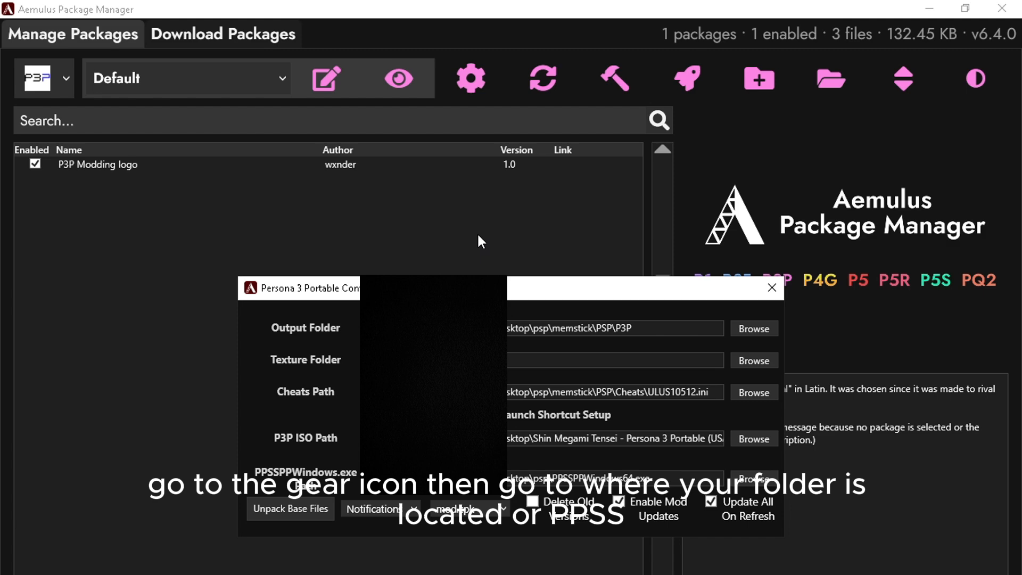
Step: Browse to Output Folder, Cheats, P3P ISO and PPSSPPWindows.exe paths, then unpack base files
click(613, 328)
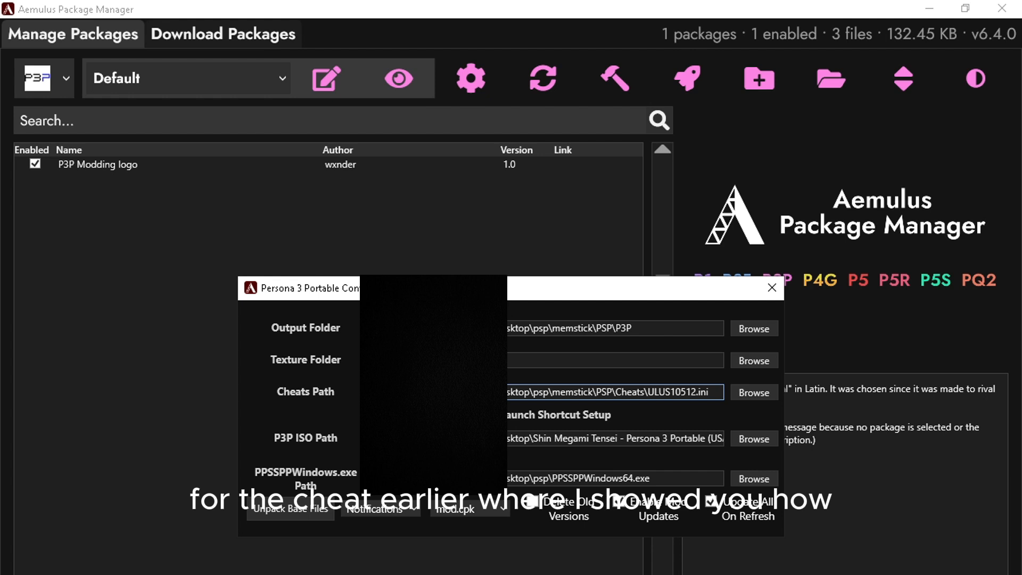
mouse_move(592, 409)
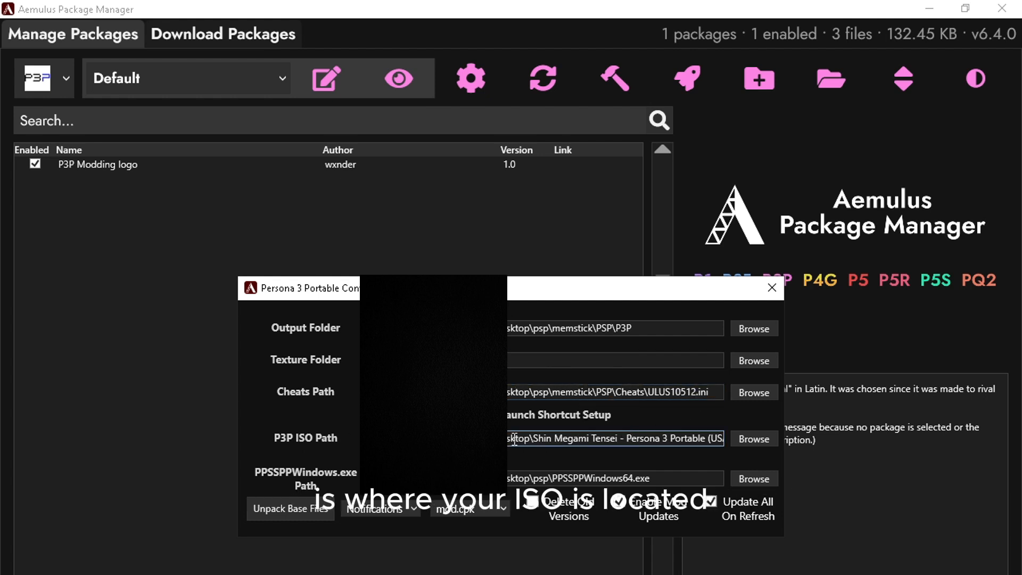
click(613, 478)
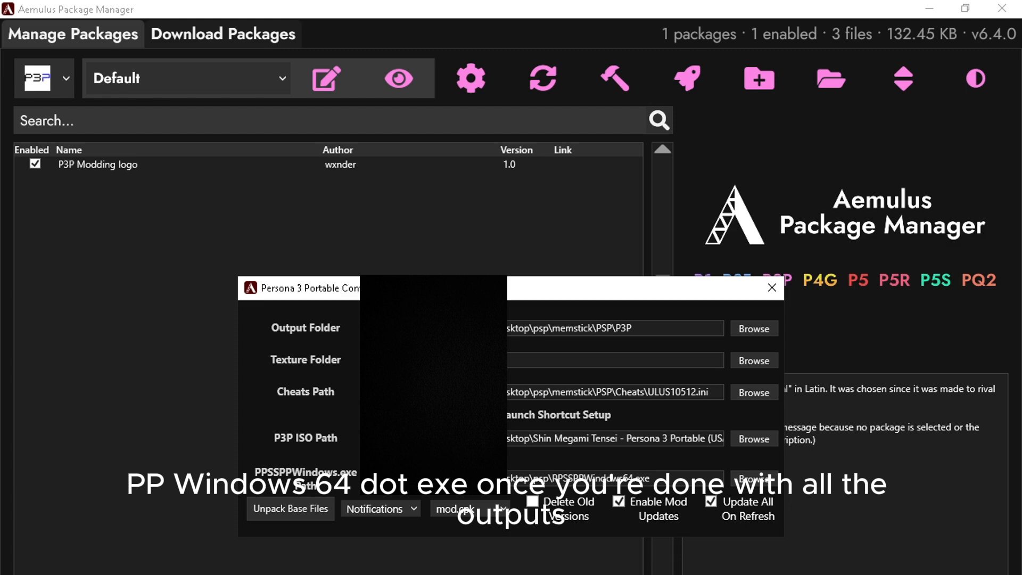
mouse_move(340, 498)
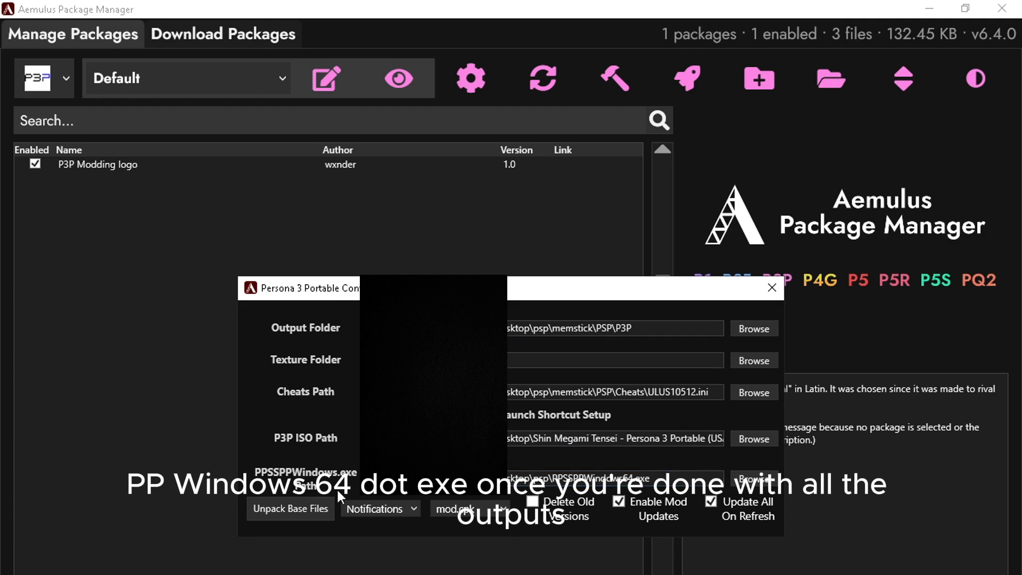
click(290, 508)
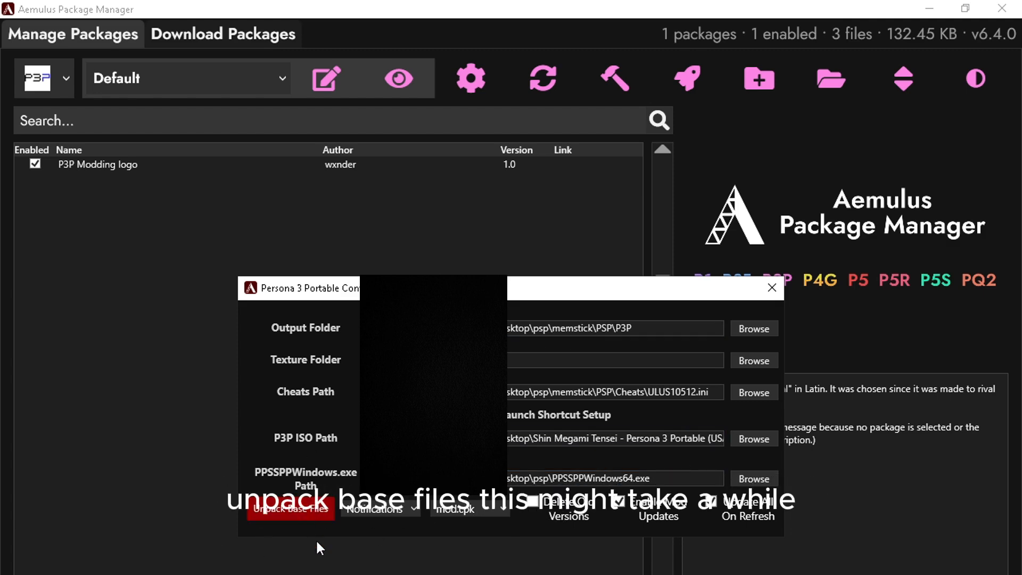
click(772, 287)
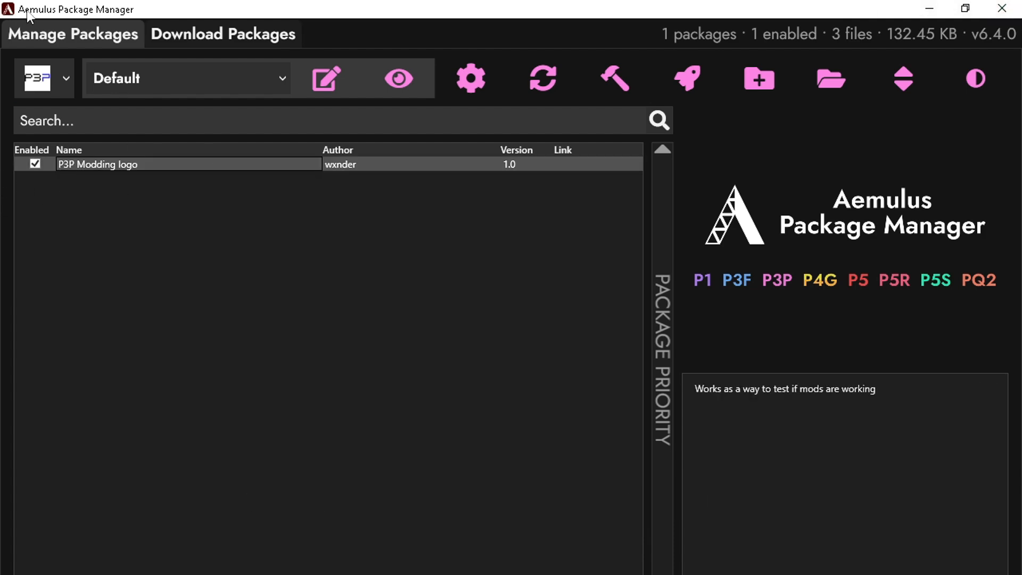
mouse_move(580, 93)
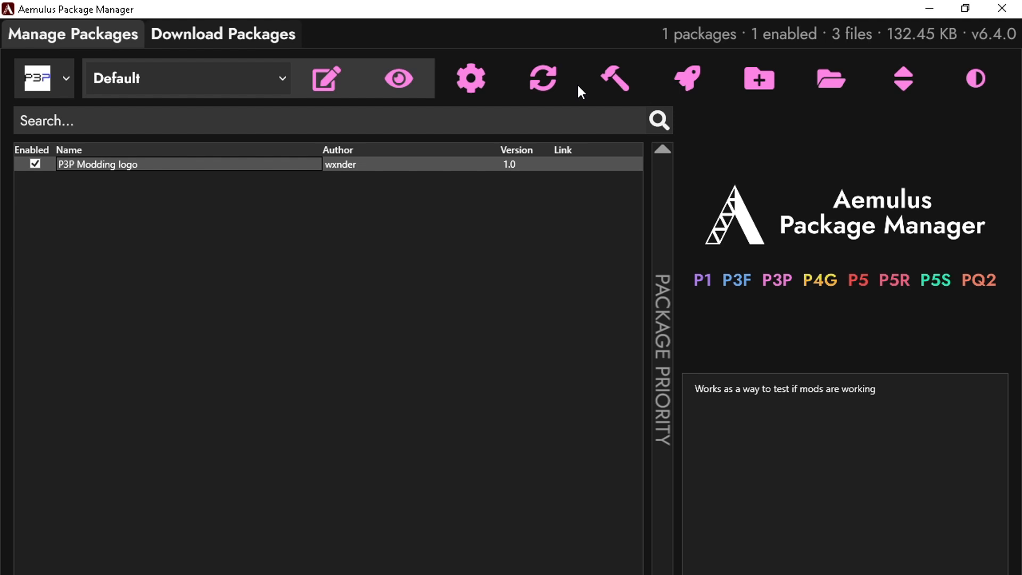
mouse_move(612, 78)
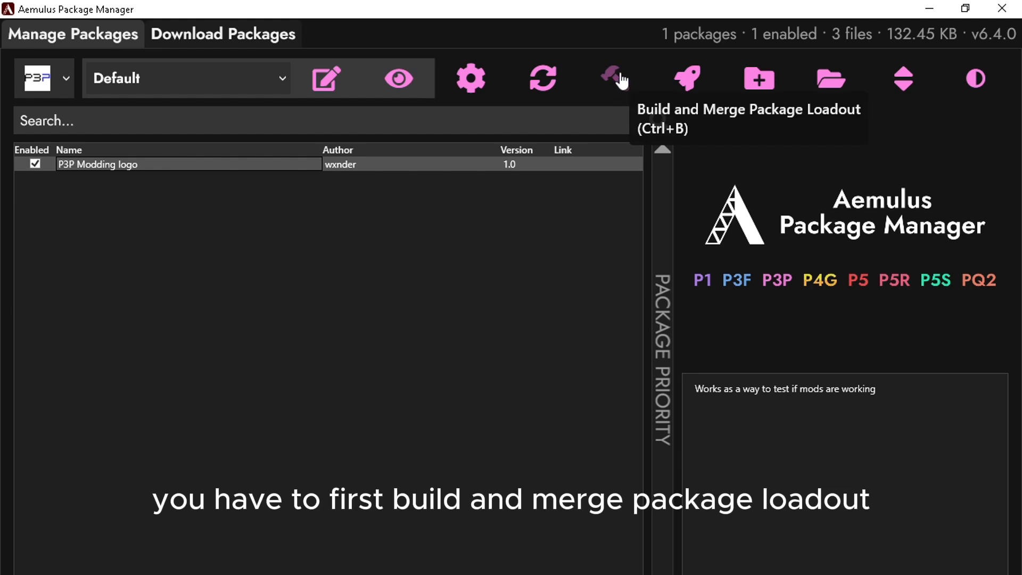
Step: Build the P3P Modding logo loadout, confirm Finished Building, and launch it in PPSSPP
click(611, 78)
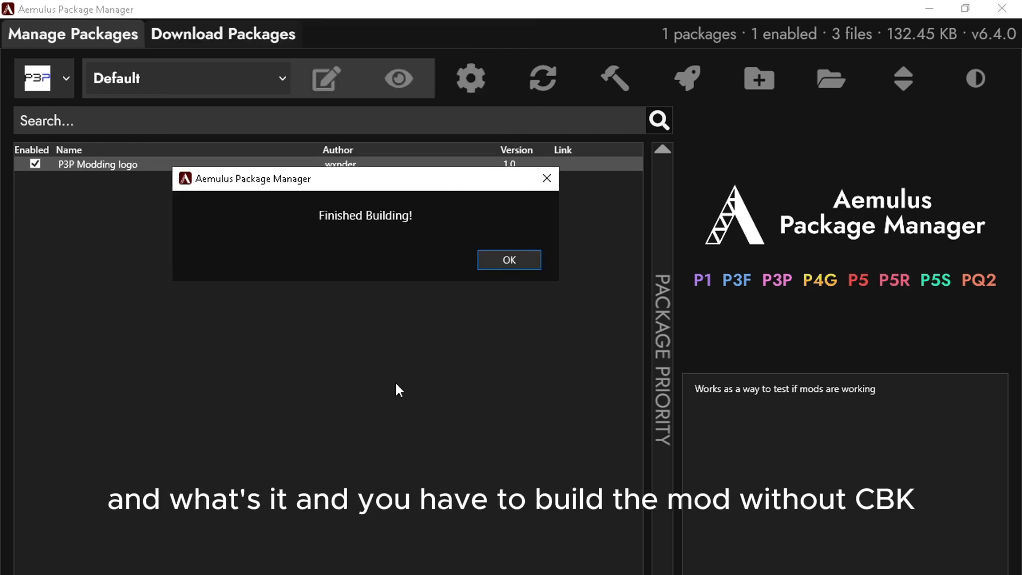
click(508, 259)
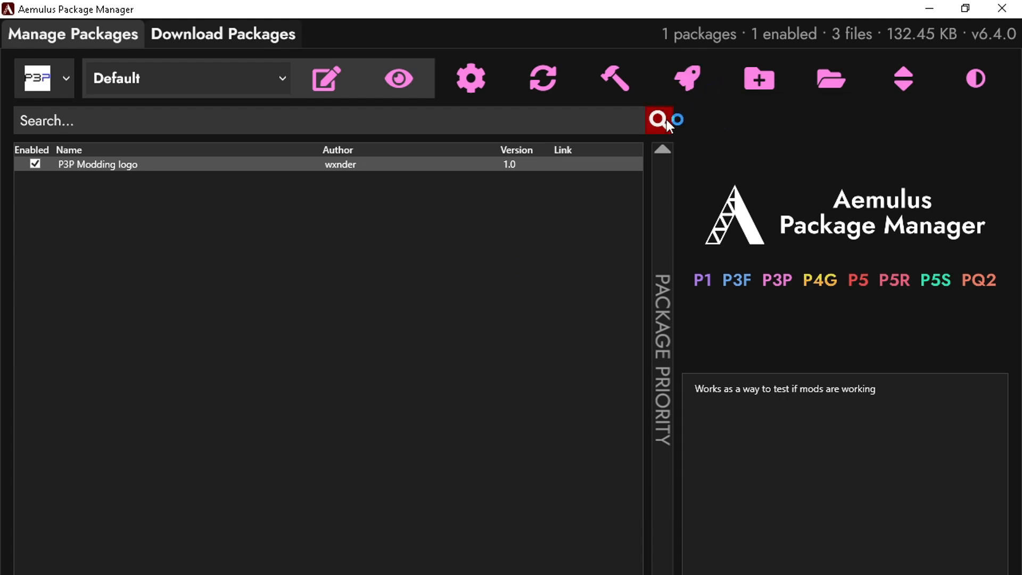
click(659, 120)
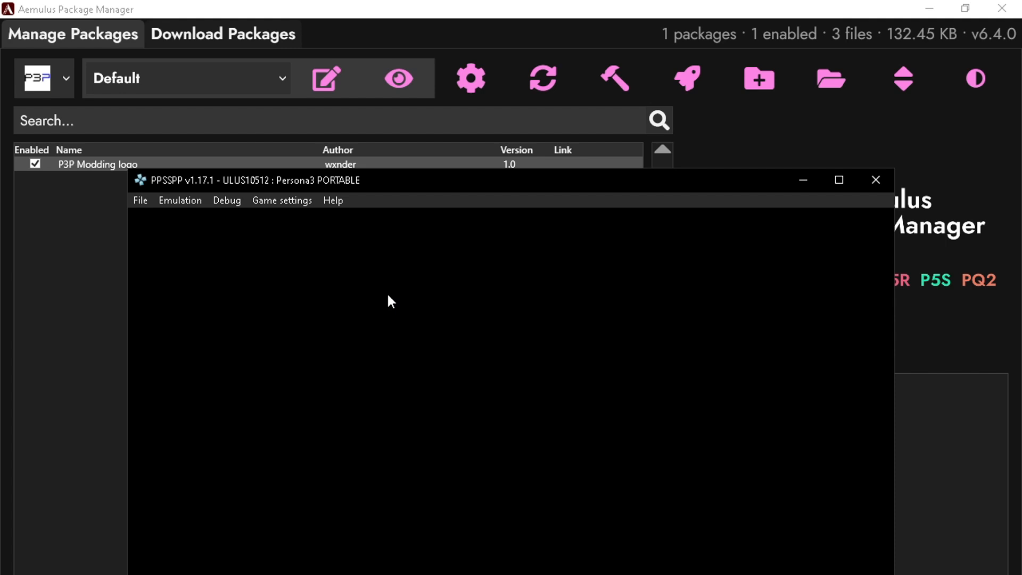
Step: Open Persona 3 Portable's Game settings menu in PPSSPP
click(281, 200)
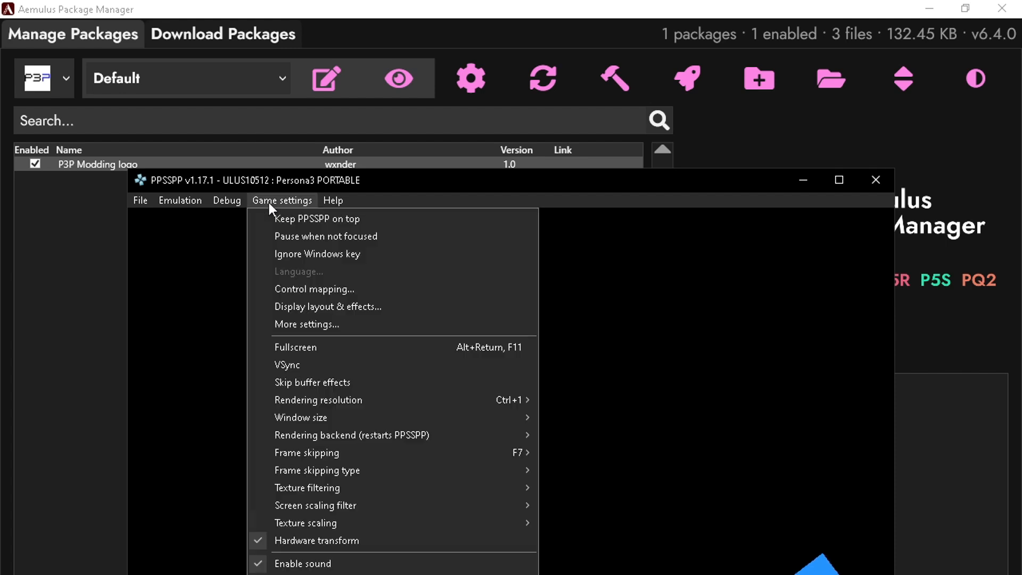